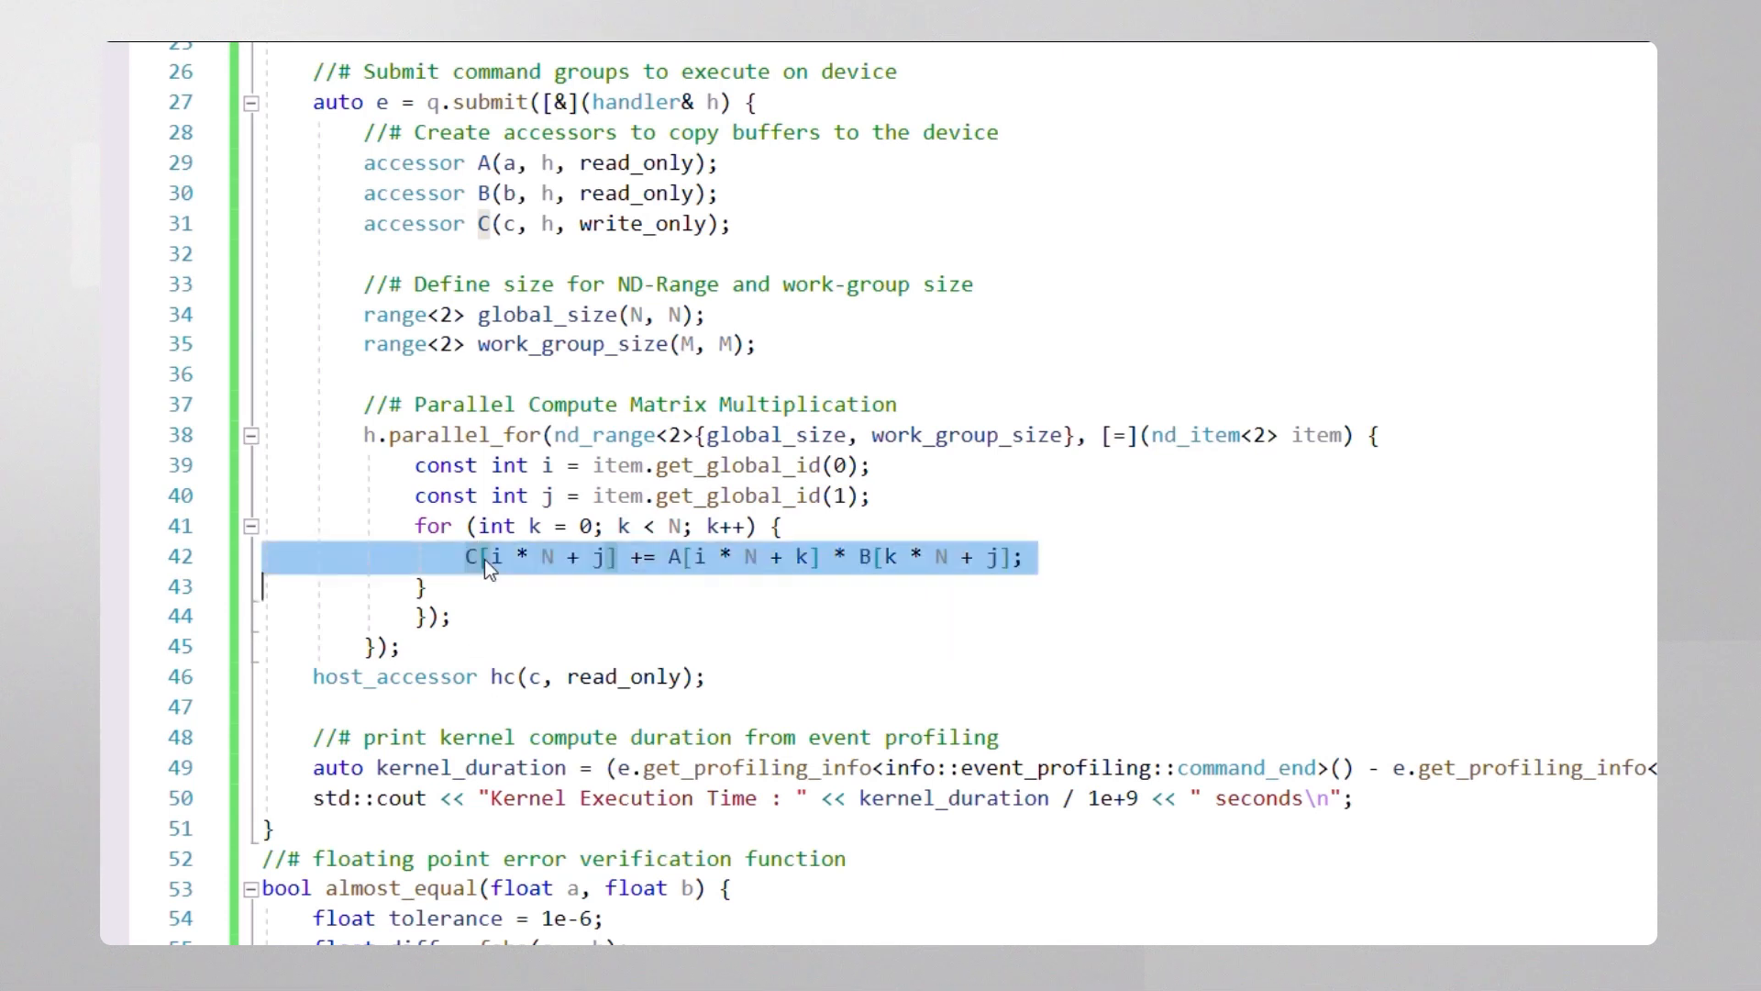
Locate the work_group_size definition in the kernel code and select its current value of 1.
{"action": "double_click", "coordinate": [775, 437]}
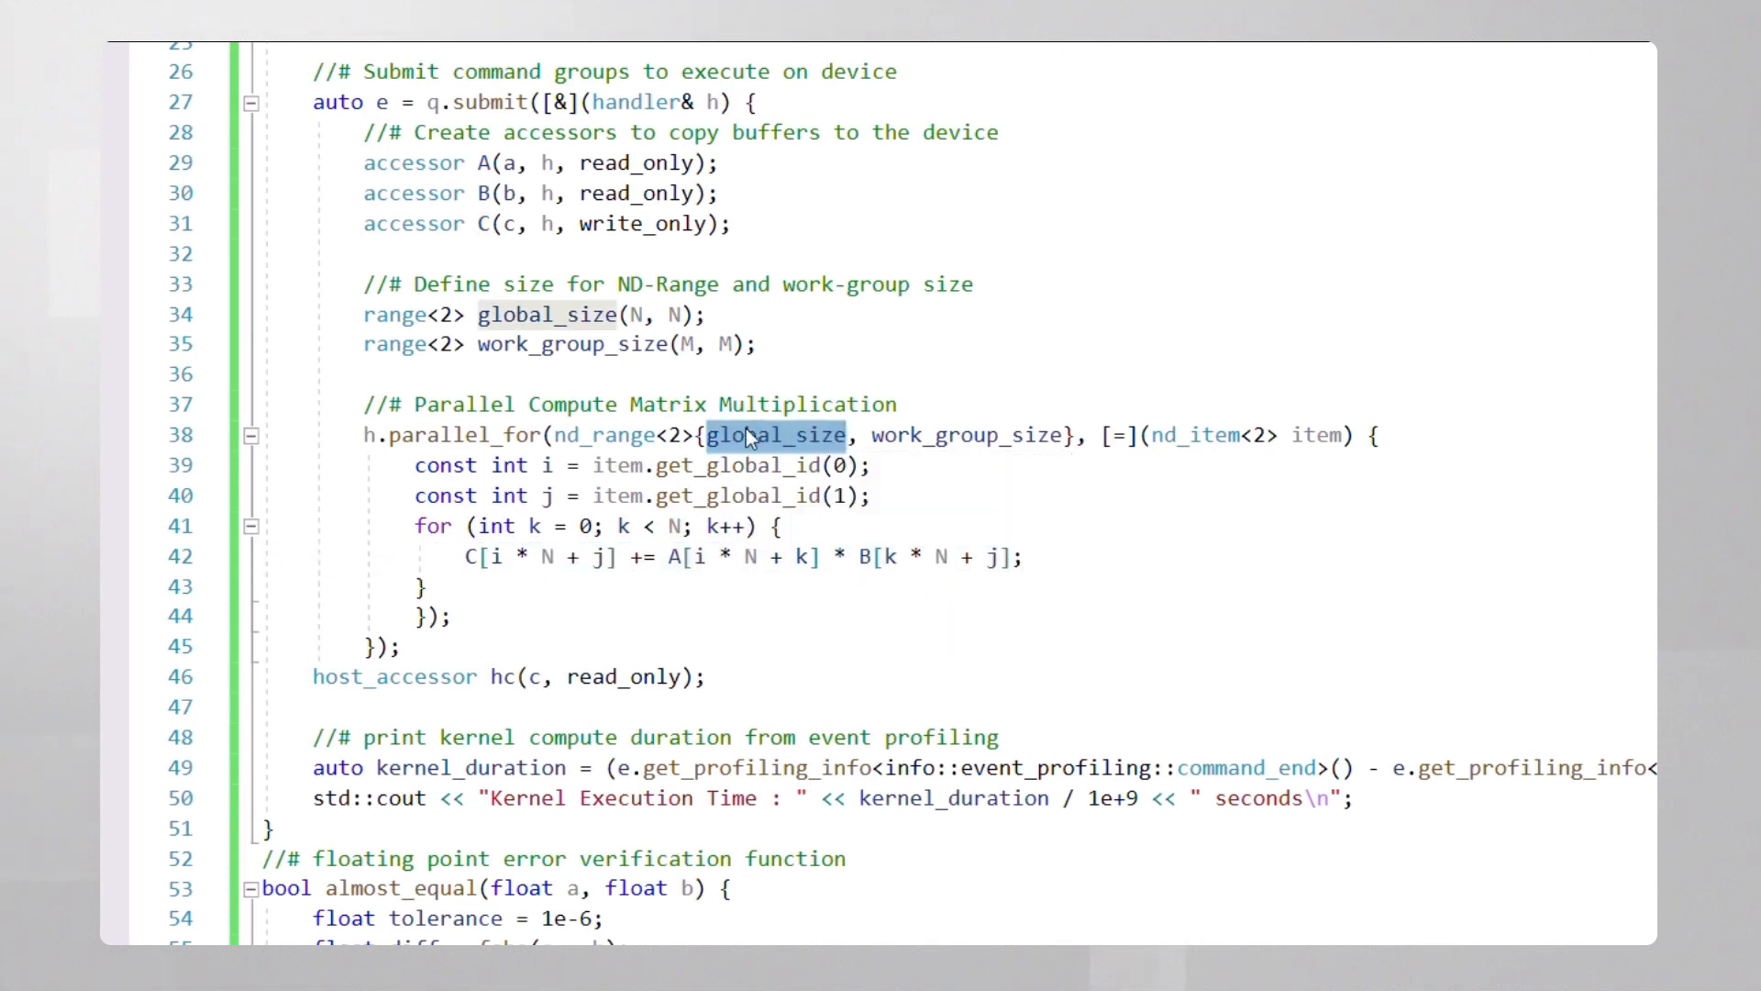
{"action": "mouse_move", "coordinate": [623, 319]}
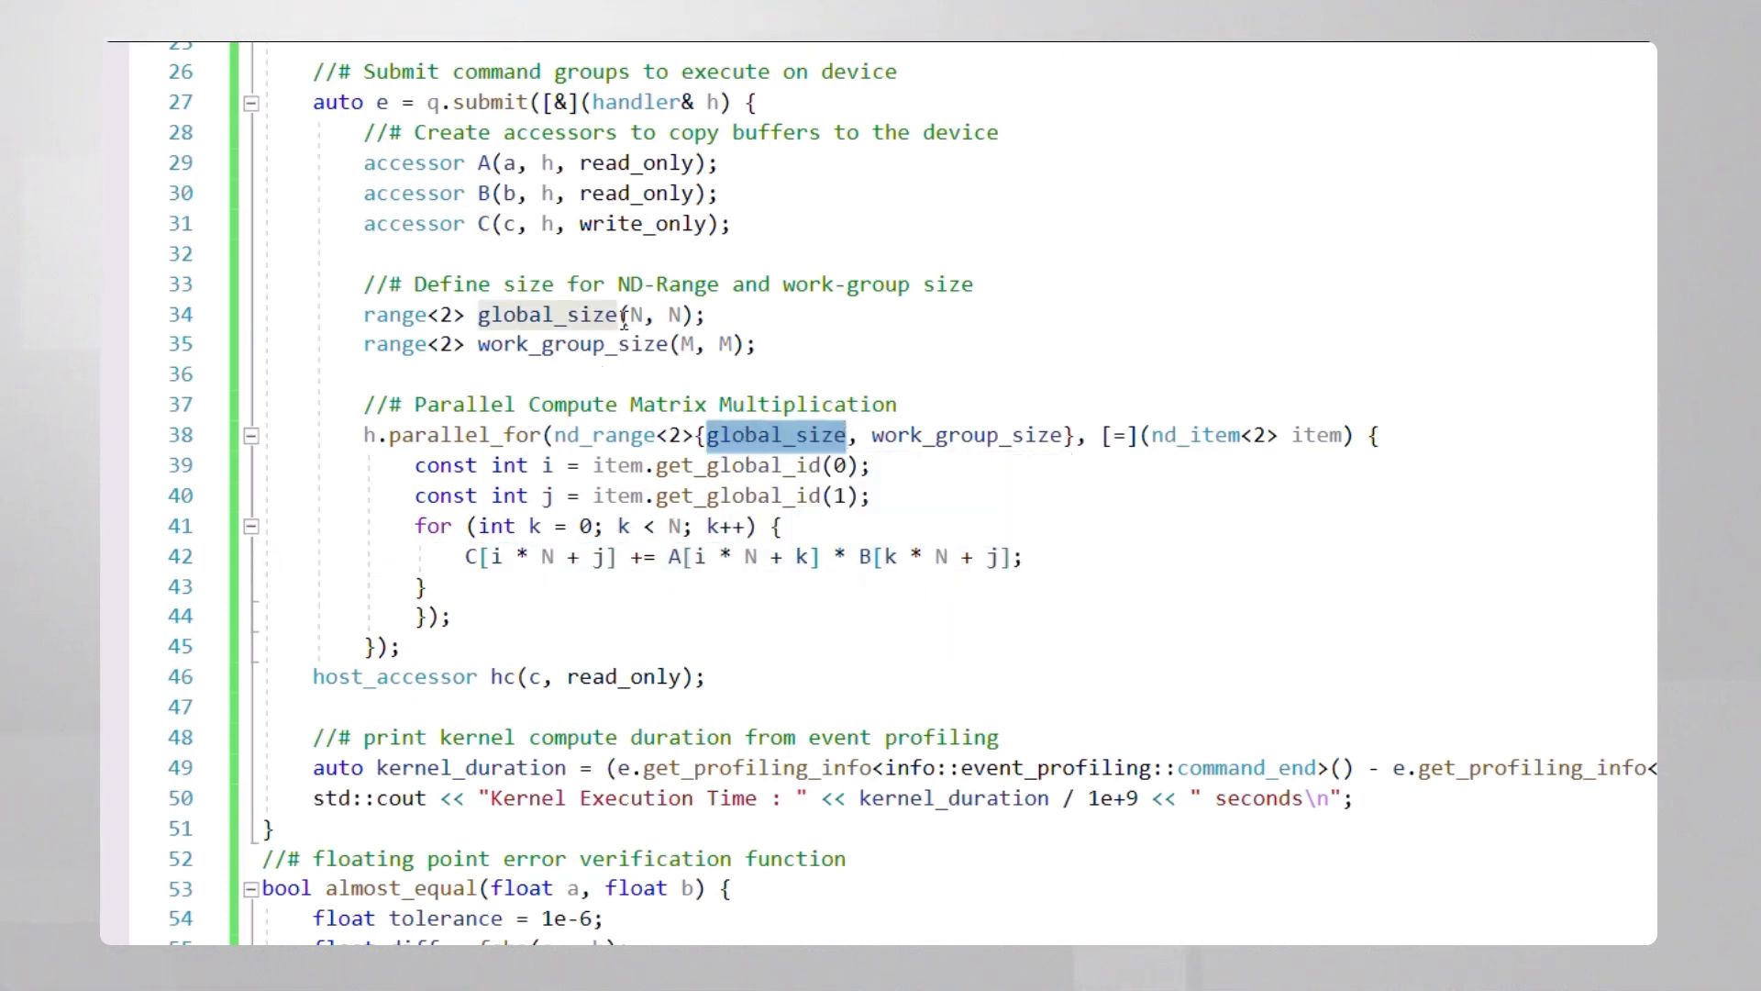
{"action": "double_click", "coordinate": [965, 435]}
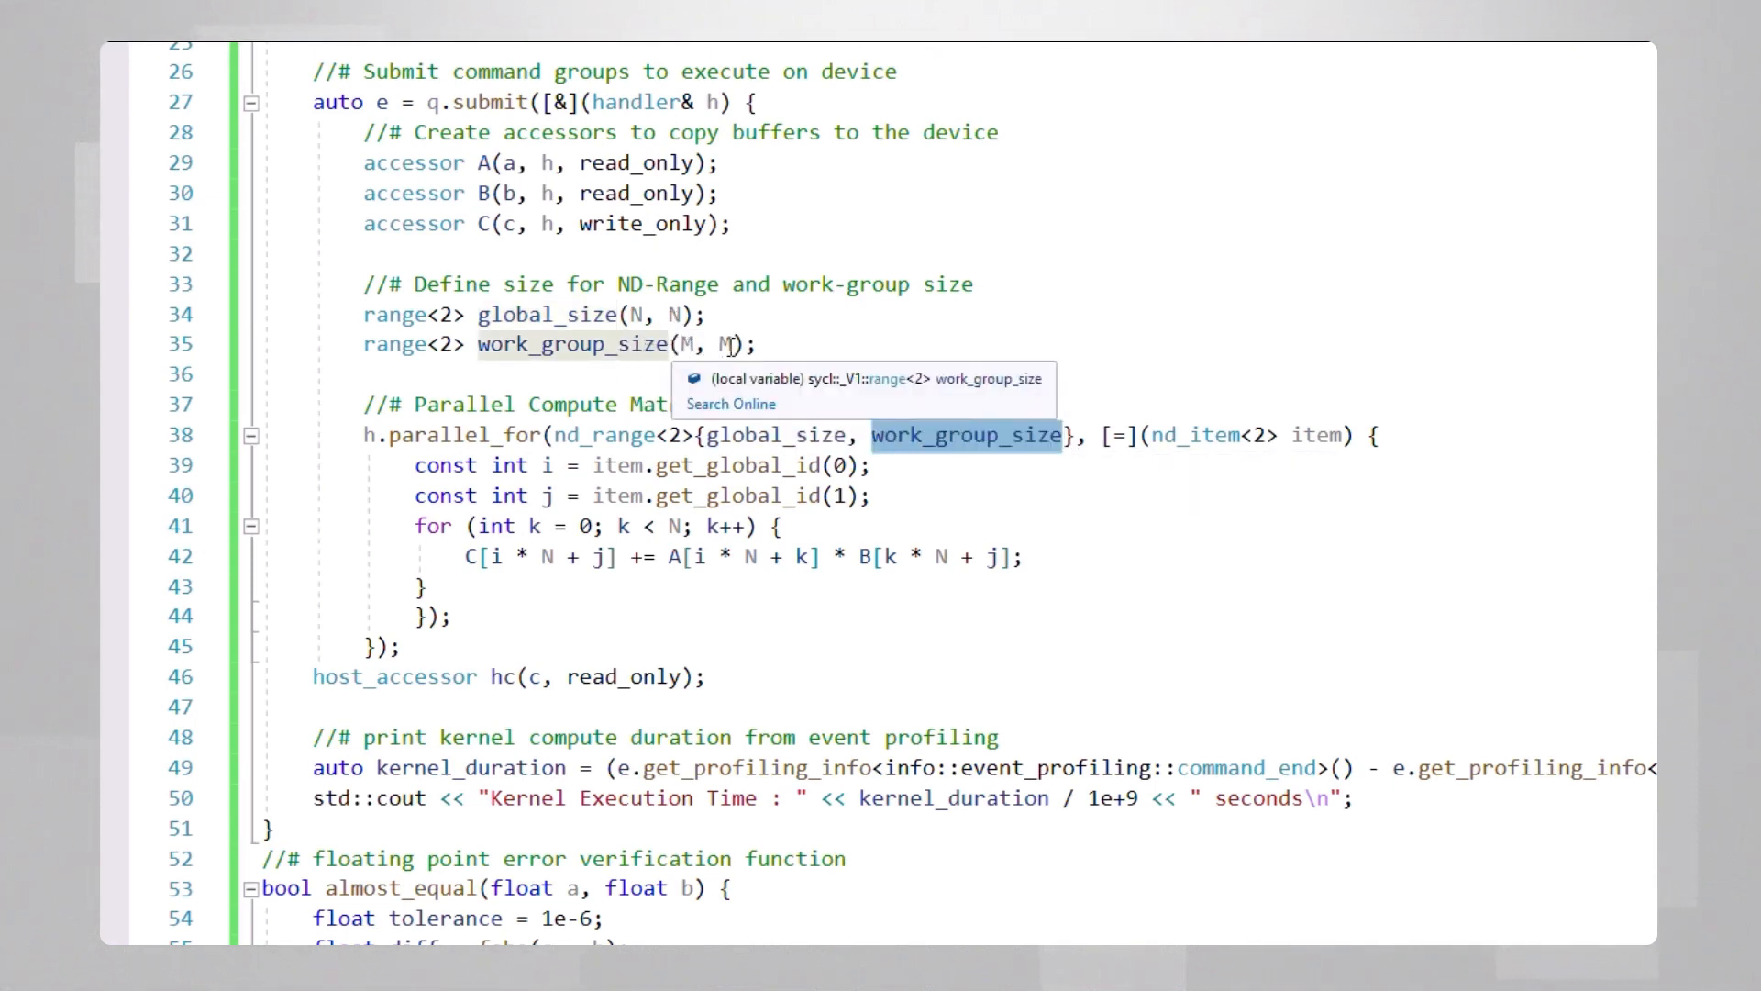
{"action": "scroll", "scroll_direction": "down", "scroll_amount": 3}
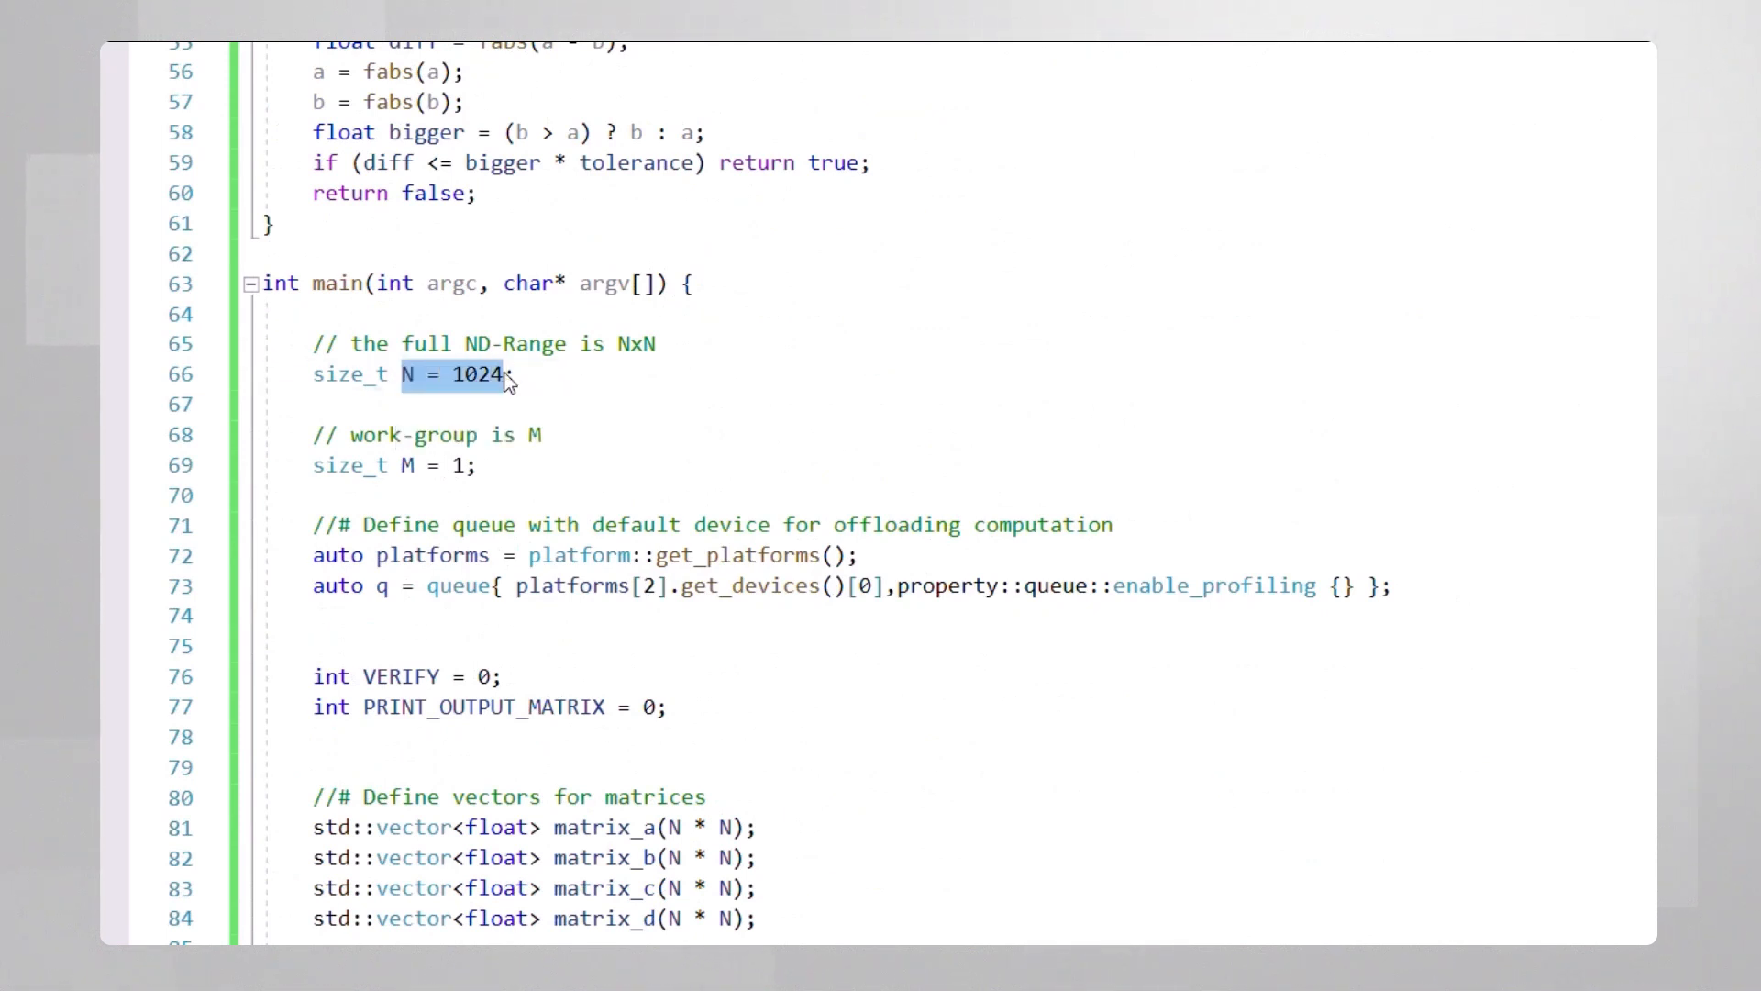
{"action": "mouse_move", "coordinate": [488, 433]}
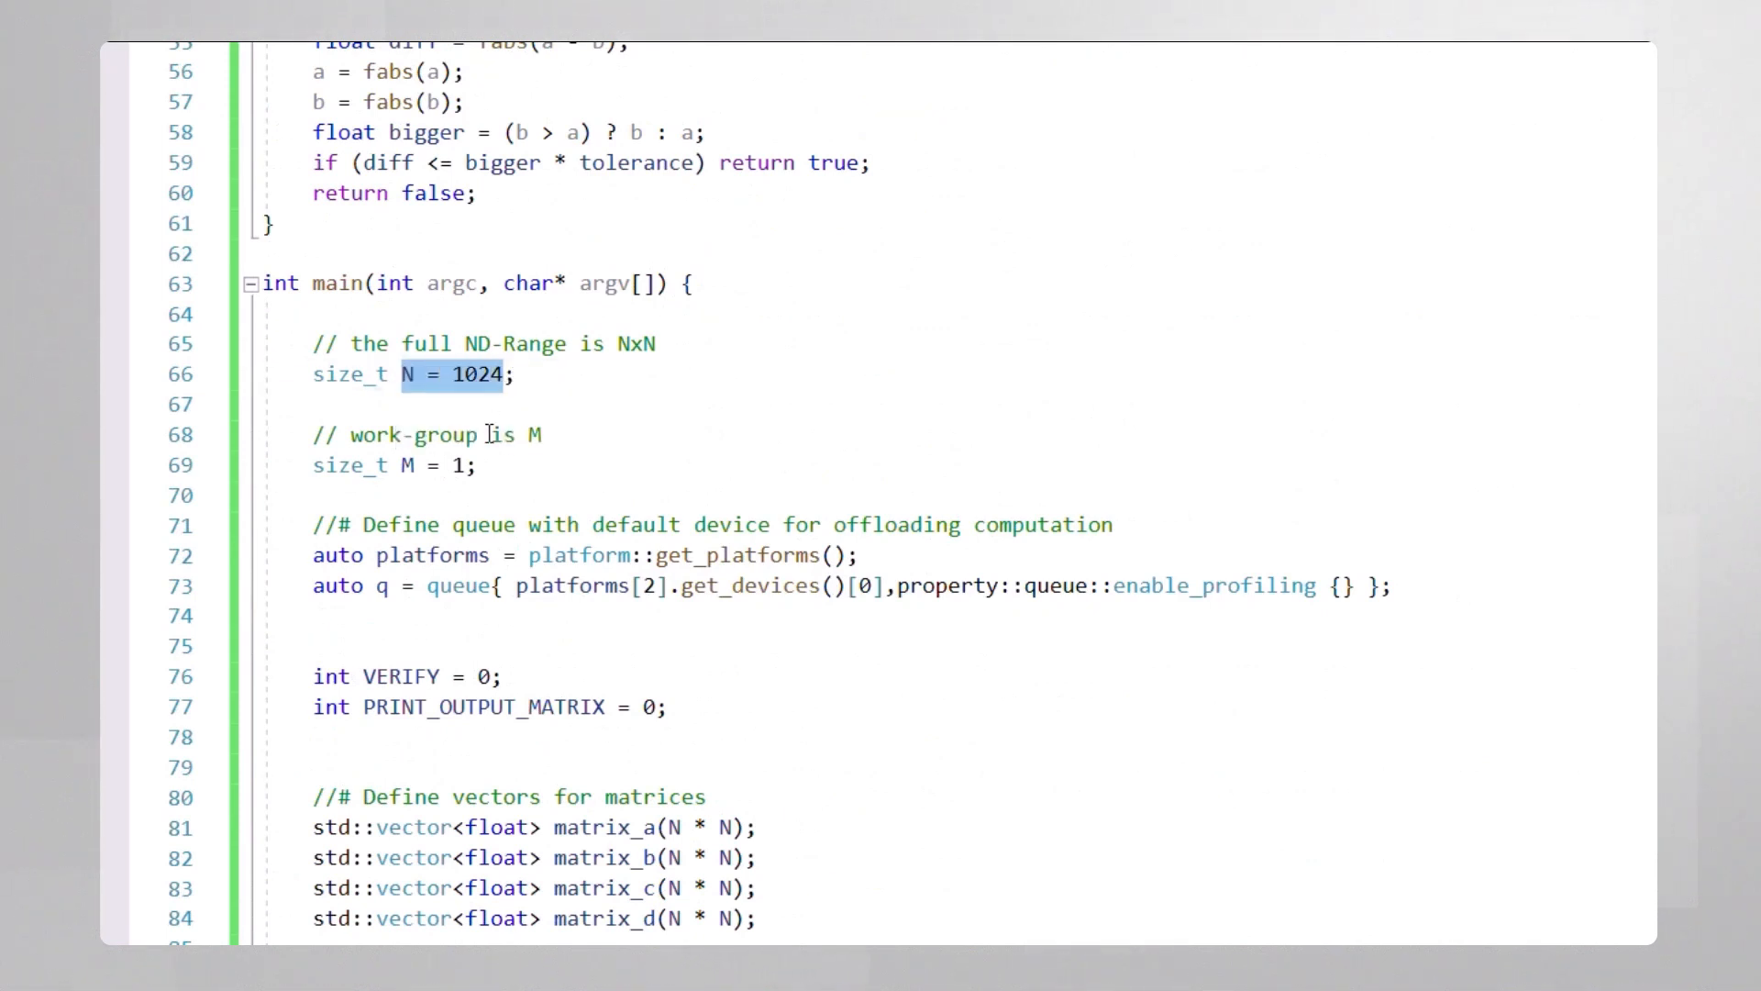
{"action": "left_click", "coordinate": [455, 465]}
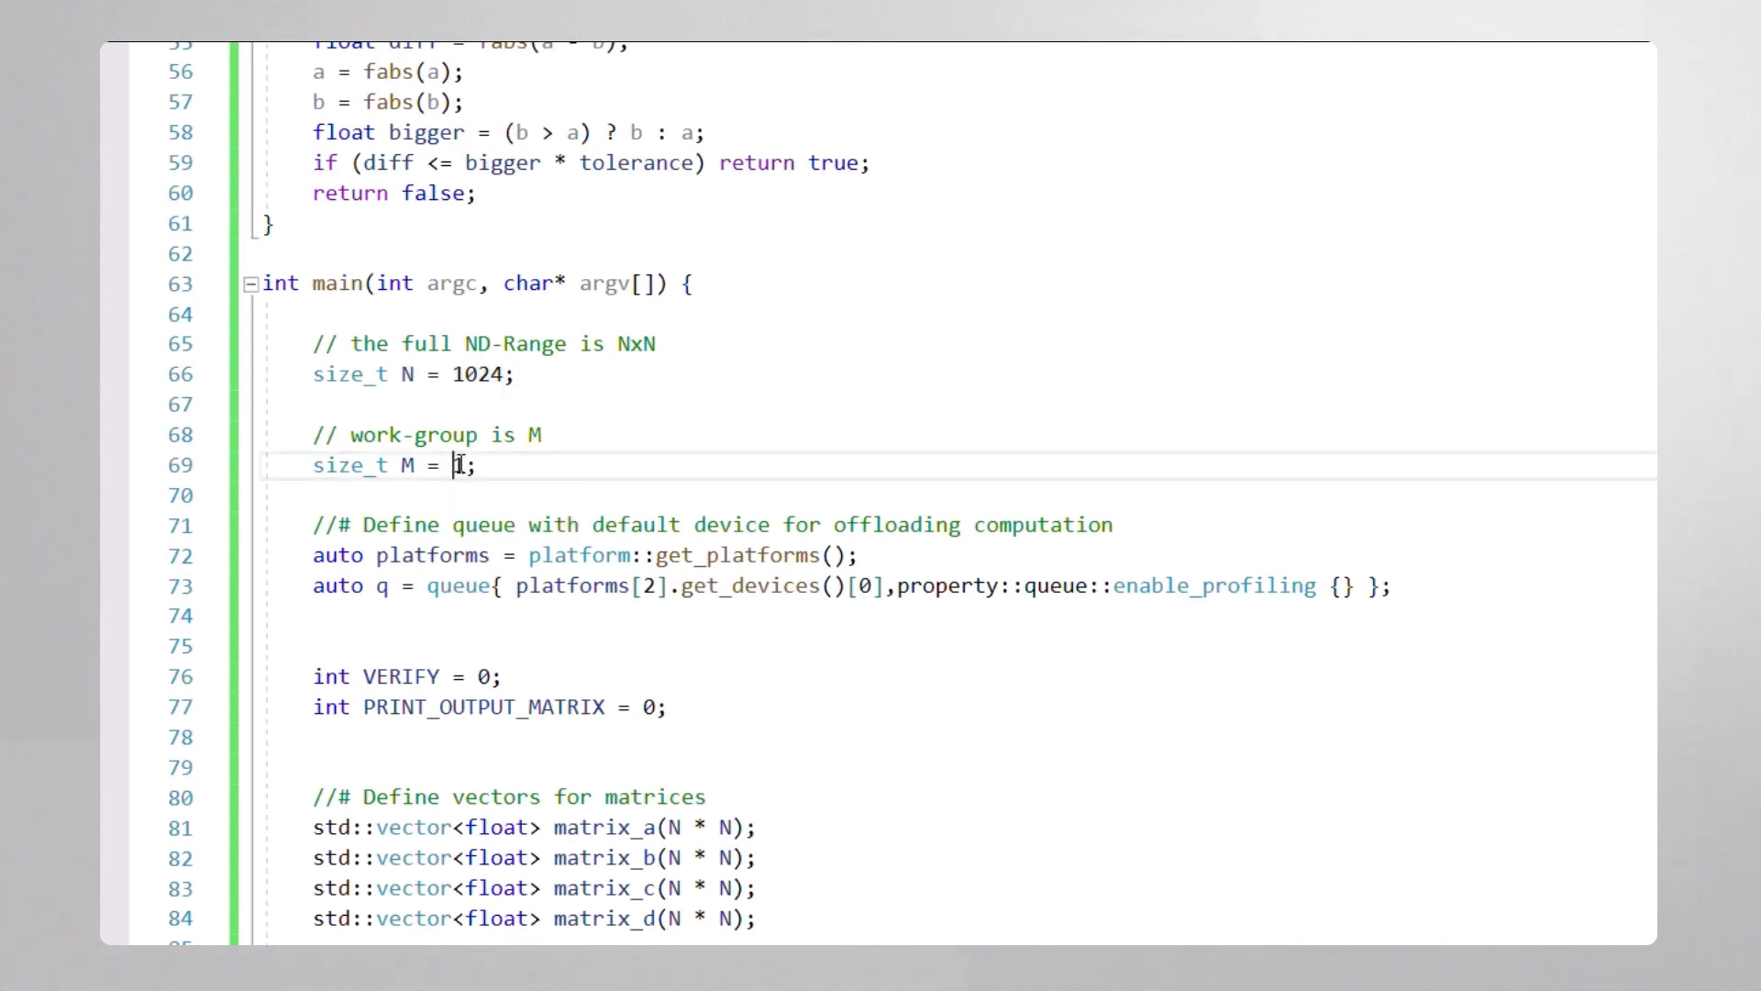
{"action": "double_click", "coordinate": [455, 464]}
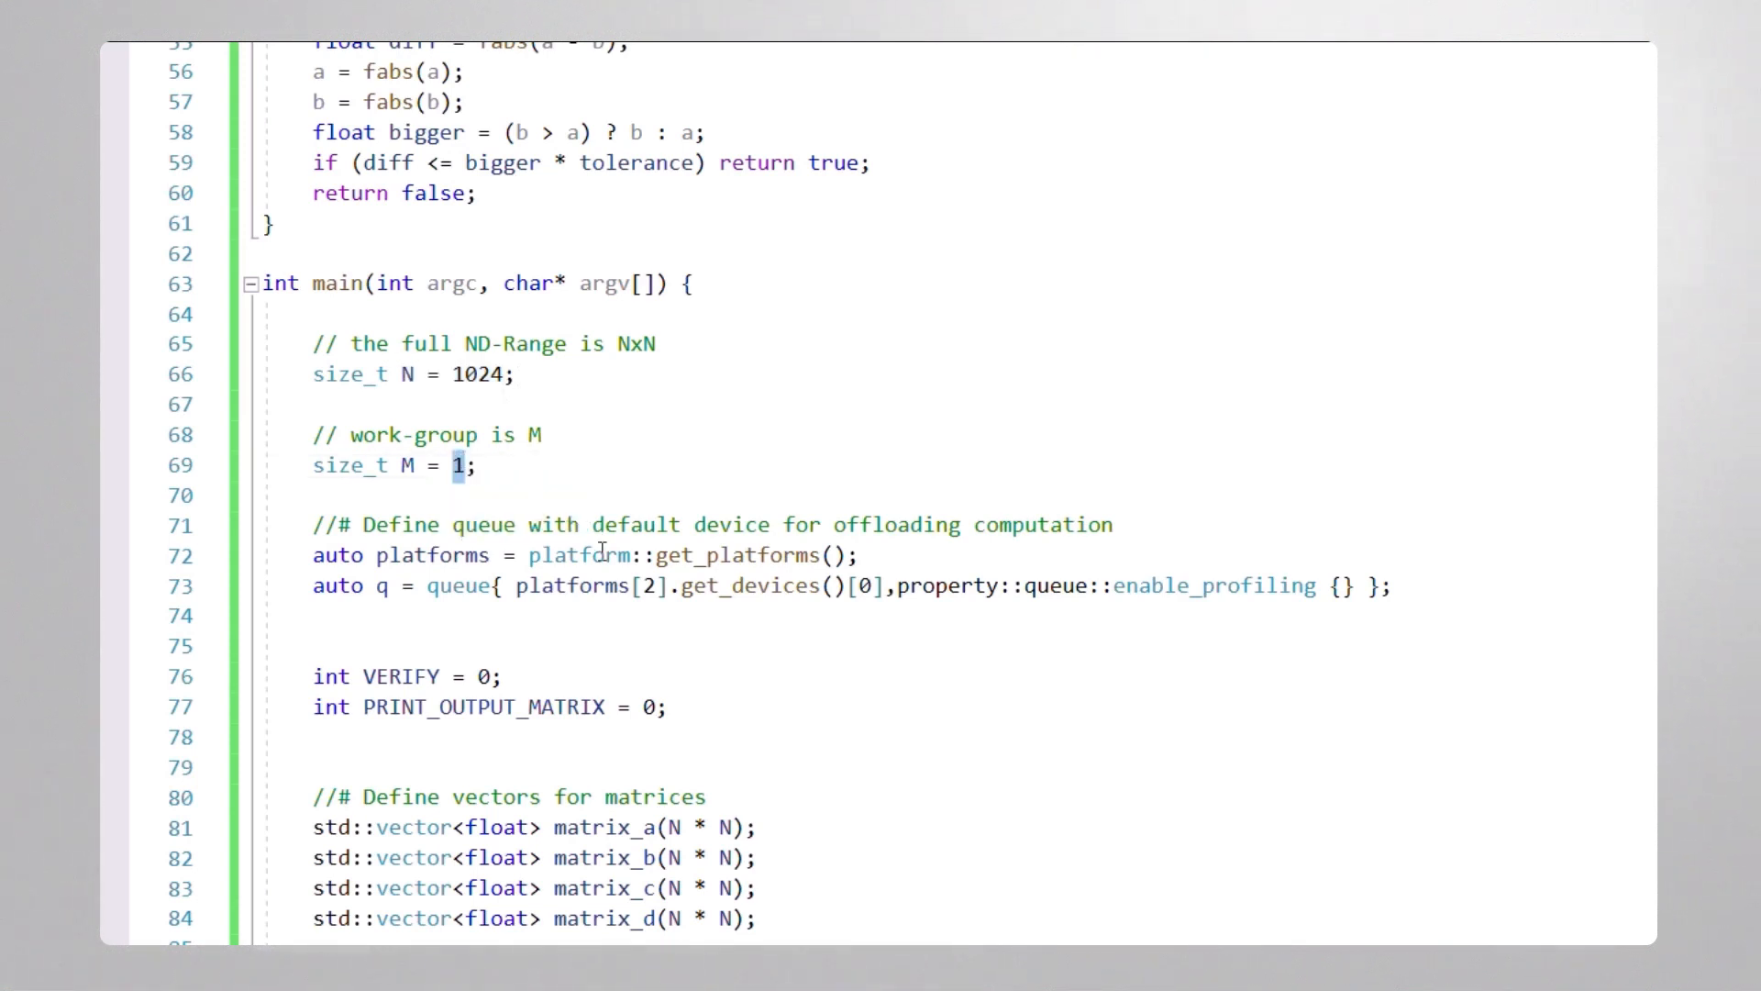
Run the matrix multiplication with the 1x1 work group, reporting about 6.35 s kernel time.
{"action": "left_click", "coordinate": [649, 585]}
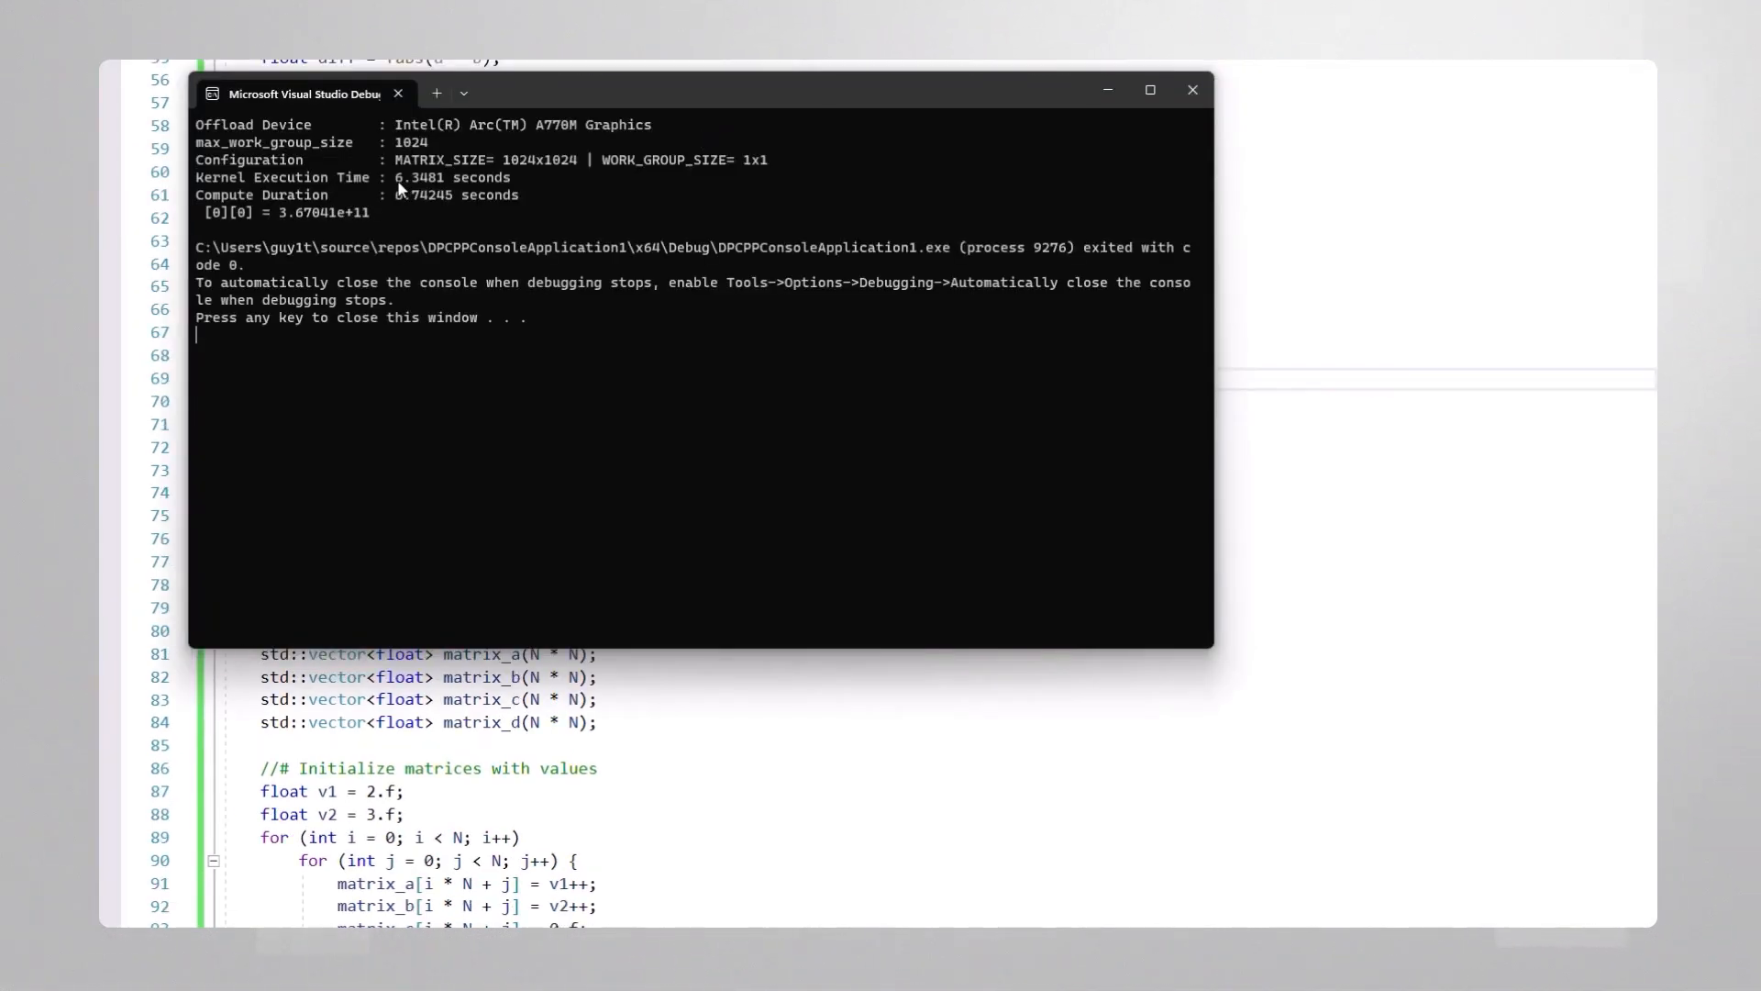
{"action": "mouse_move", "coordinate": [483, 195]}
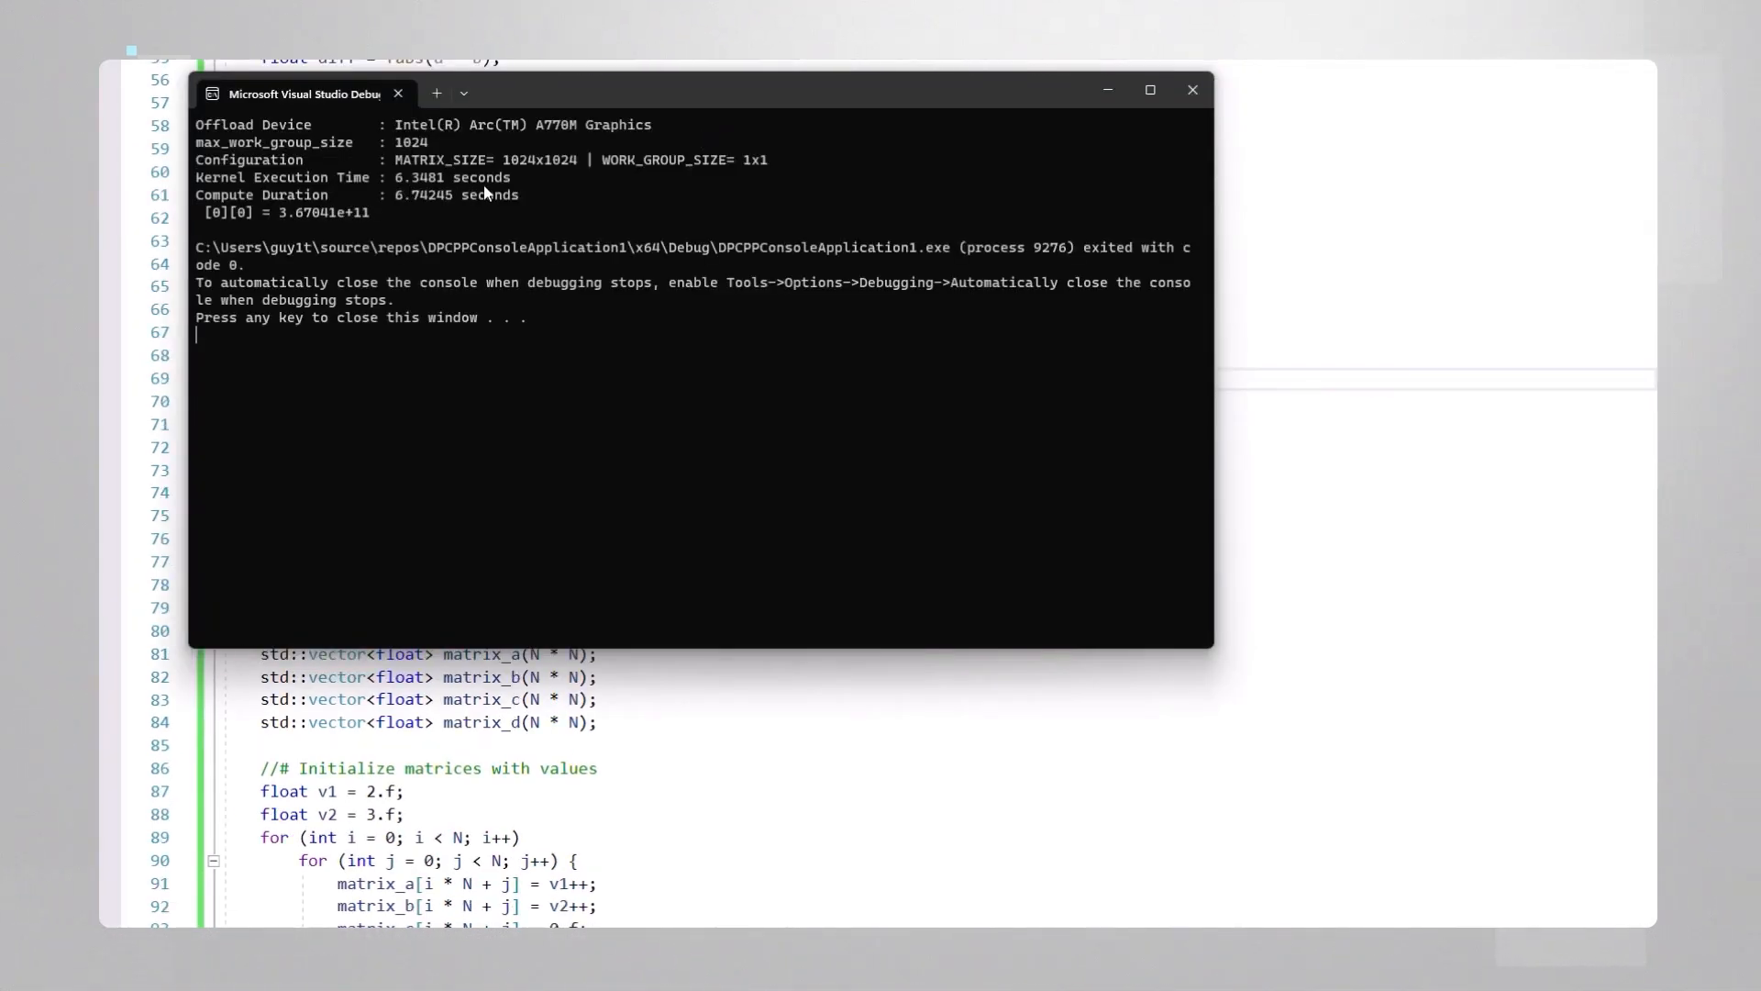
{"action": "double_click", "coordinate": [411, 142]}
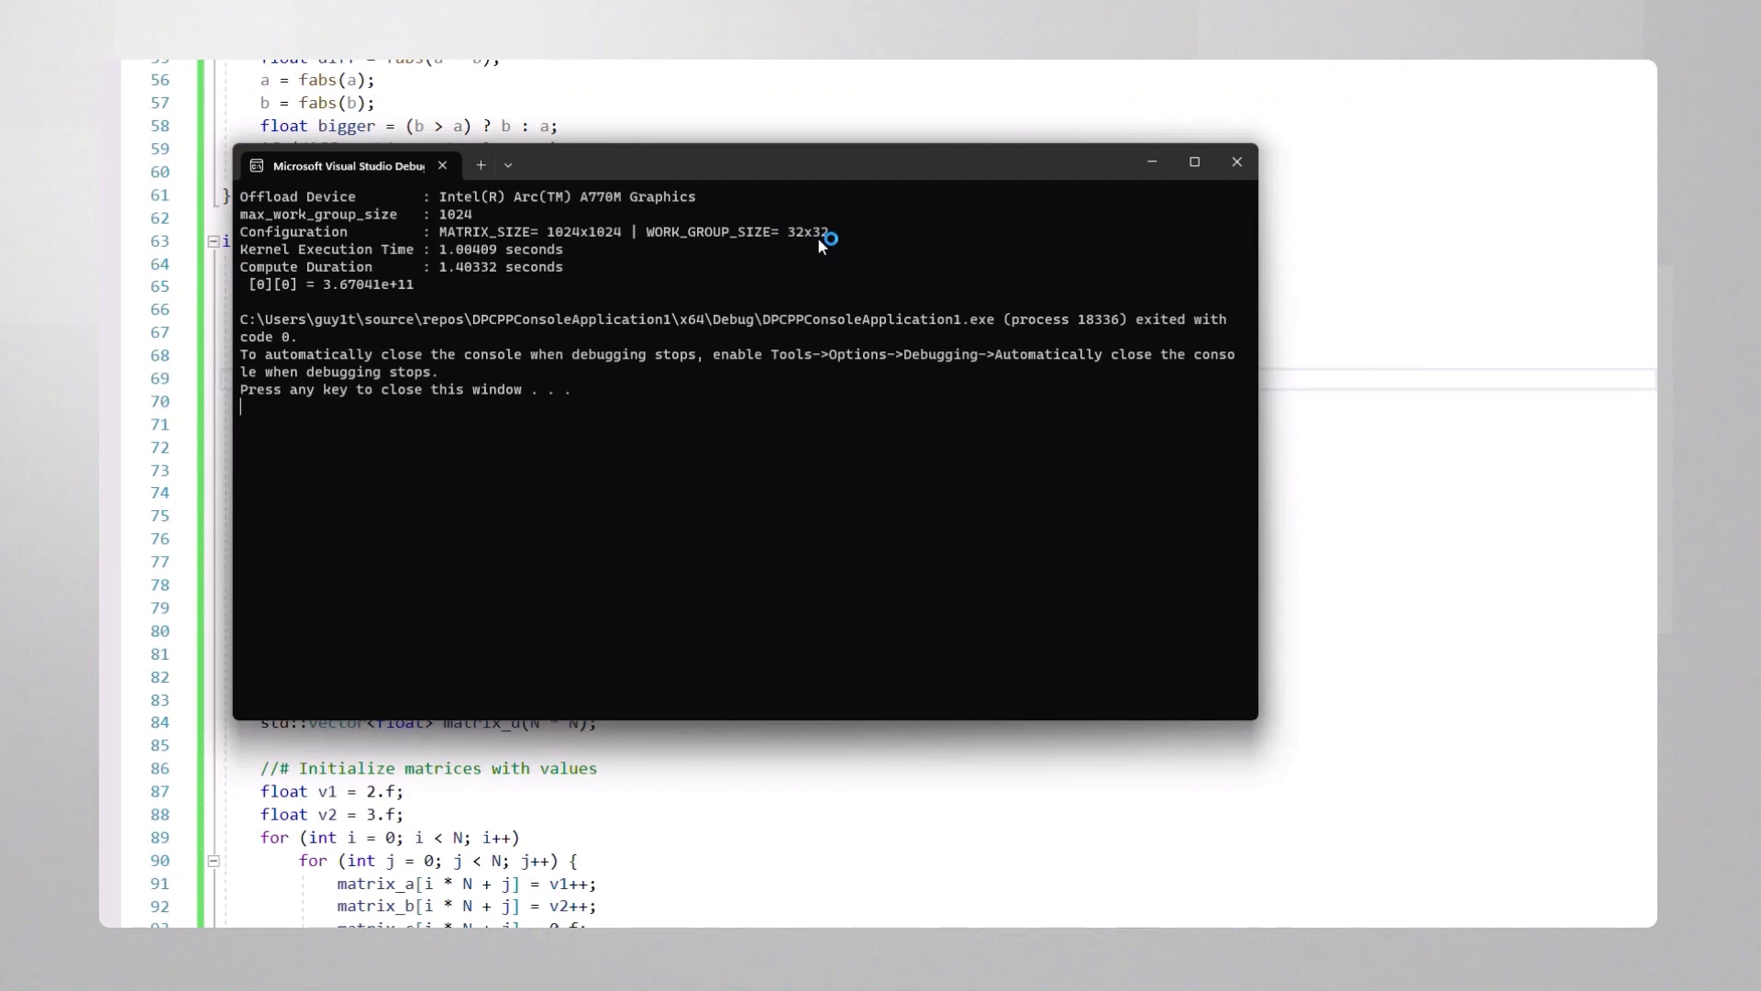
{"action": "mouse_move", "coordinate": [442, 266]}
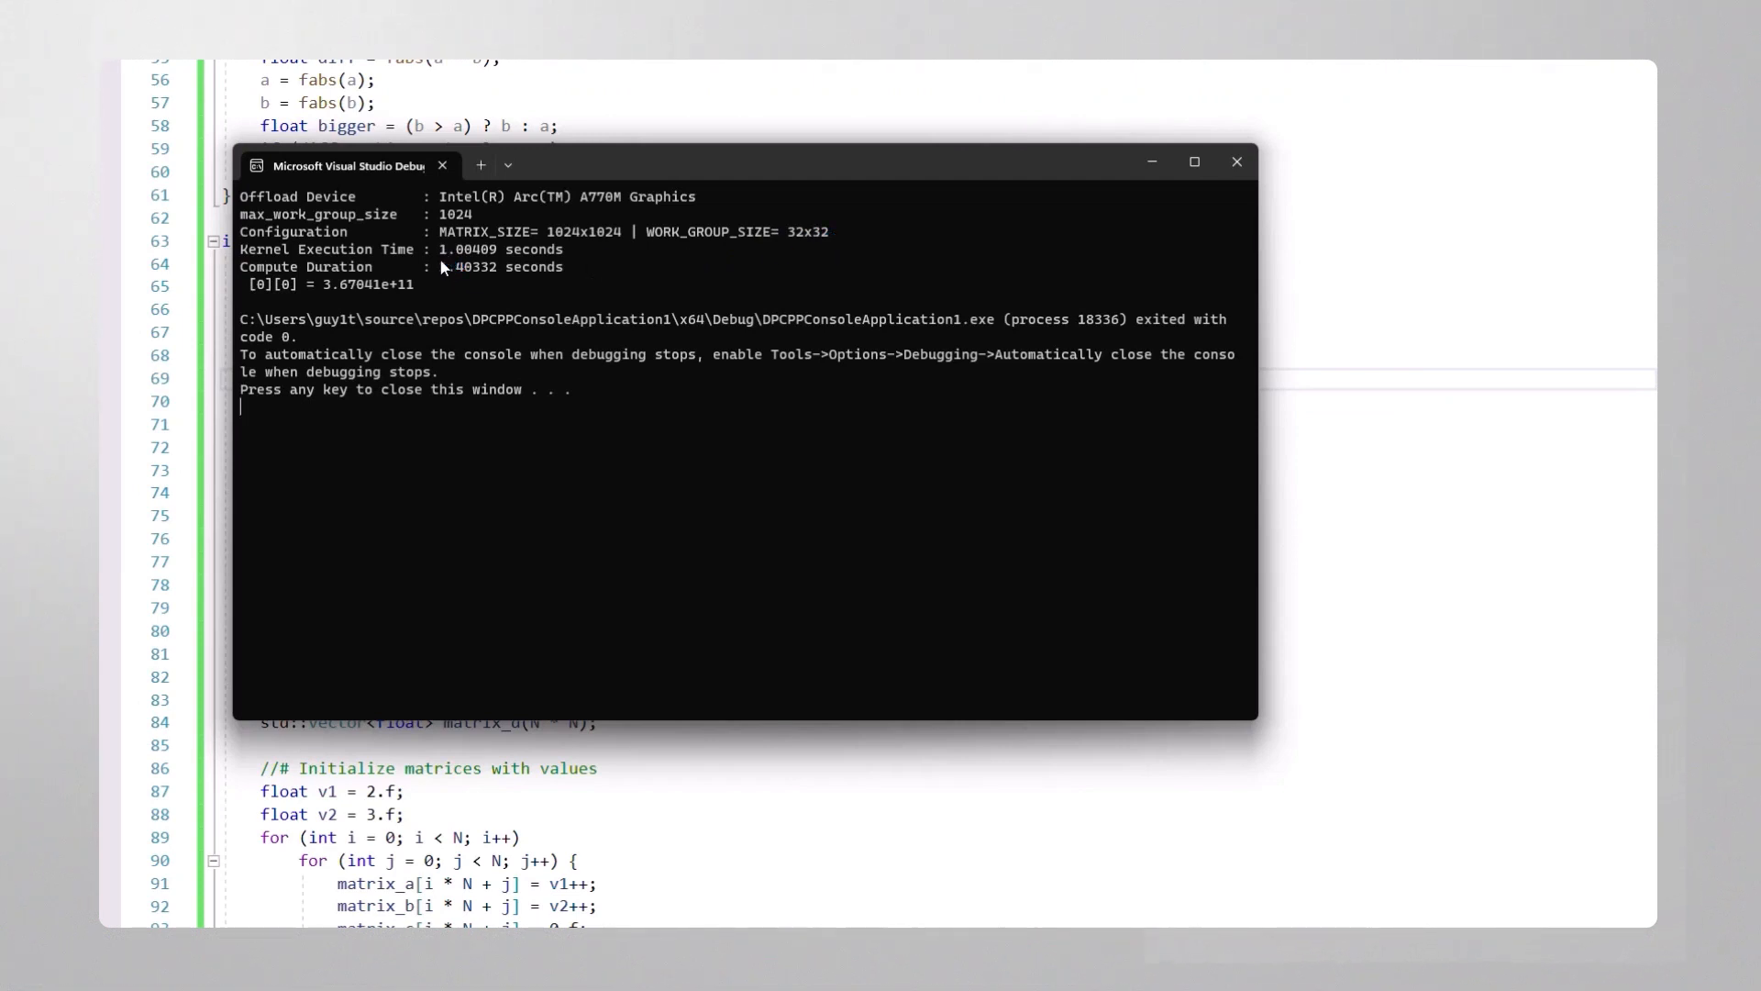